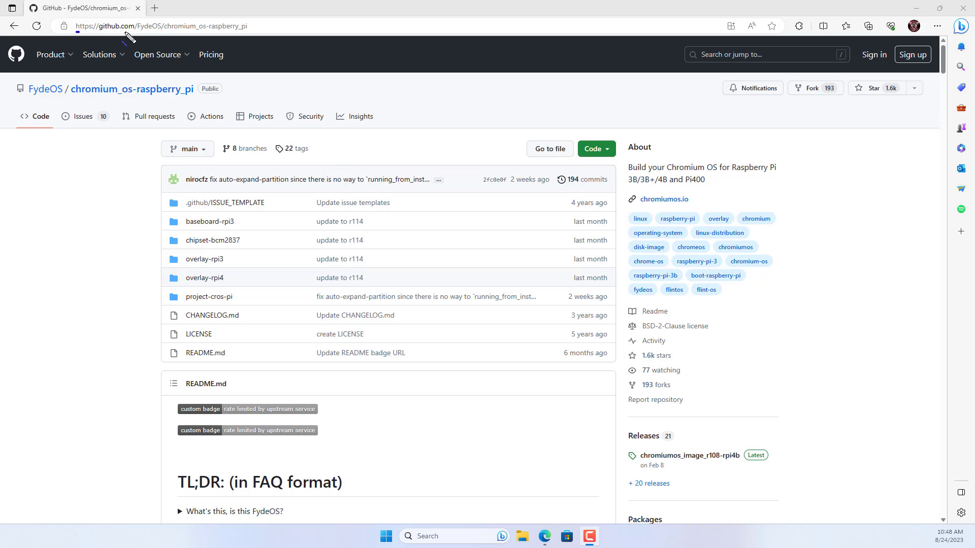
Reach the latest Chromium OS image release from the FydeOS chromium_os-raspberry_pi repo page.
{"action": "left_click", "coordinate": [162, 27]}
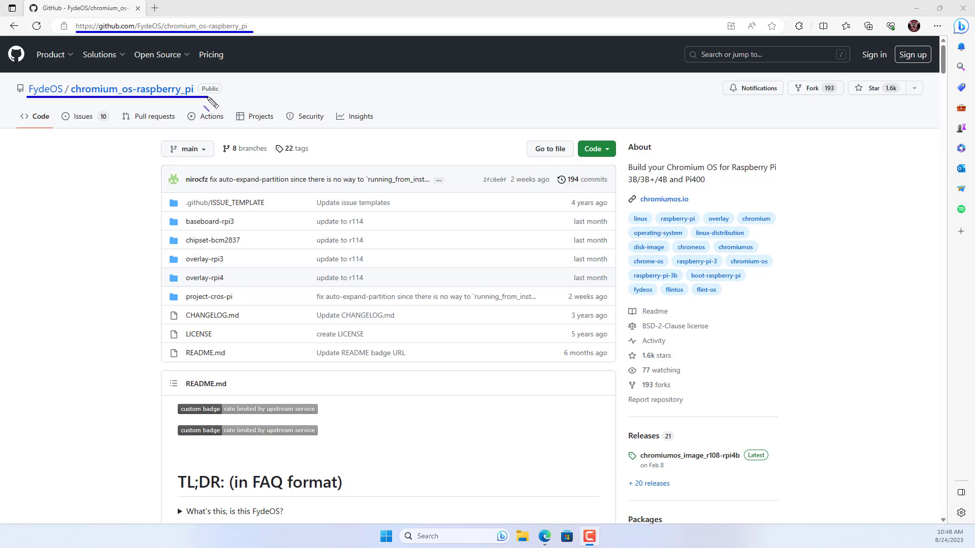
{"action": "scroll", "scroll_direction": "down", "scroll_amount": 3}
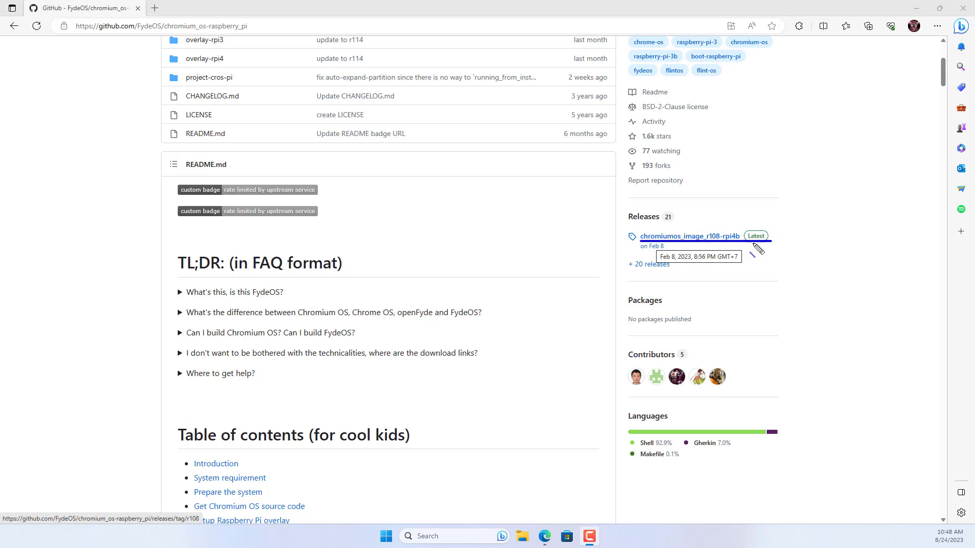
{"action": "left_click", "coordinate": [689, 236]}
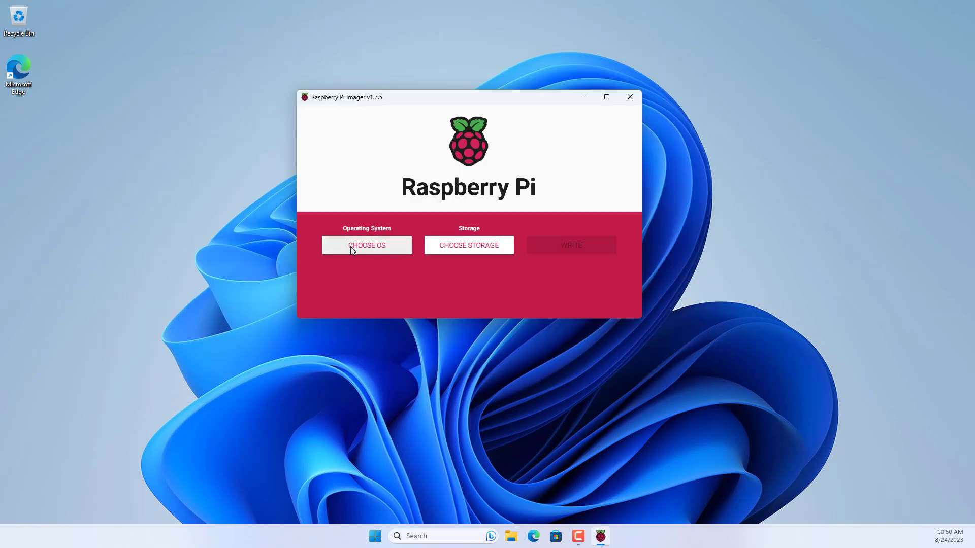
Choose the downloaded CHROMIUMOS_IMAGE_R108-RPI4B.IMG.XZ as a custom OS image.
{"action": "left_click", "coordinate": [365, 245]}
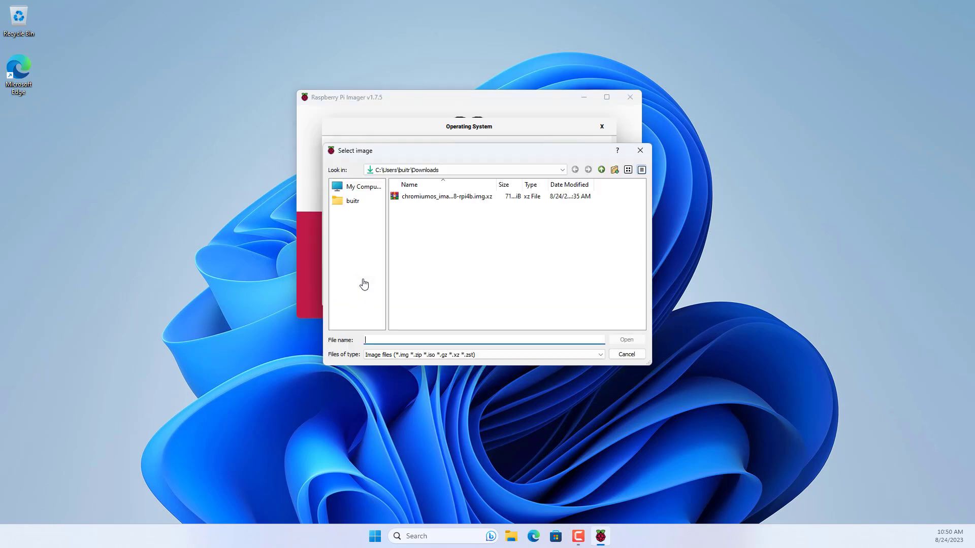
{"action": "left_click", "coordinate": [446, 196]}
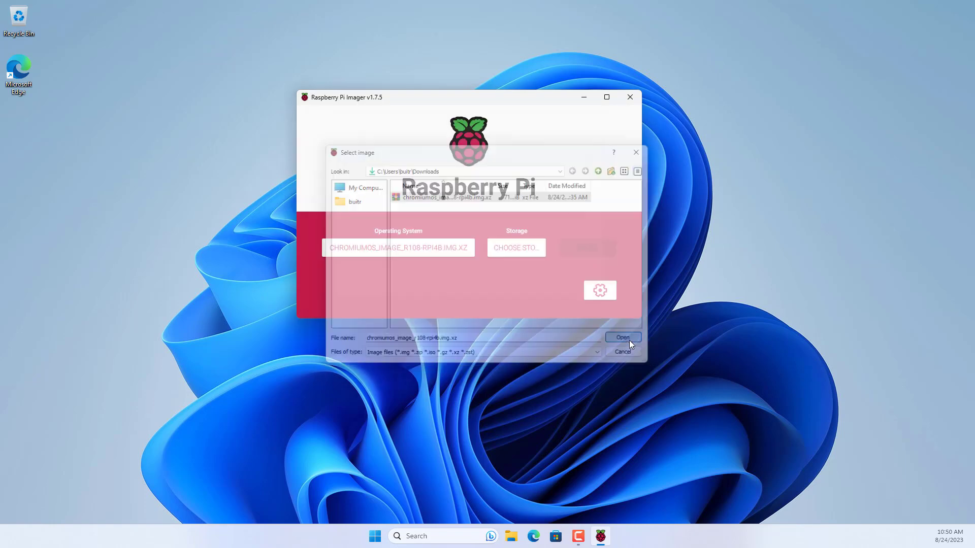
{"action": "left_click", "coordinate": [622, 337]}
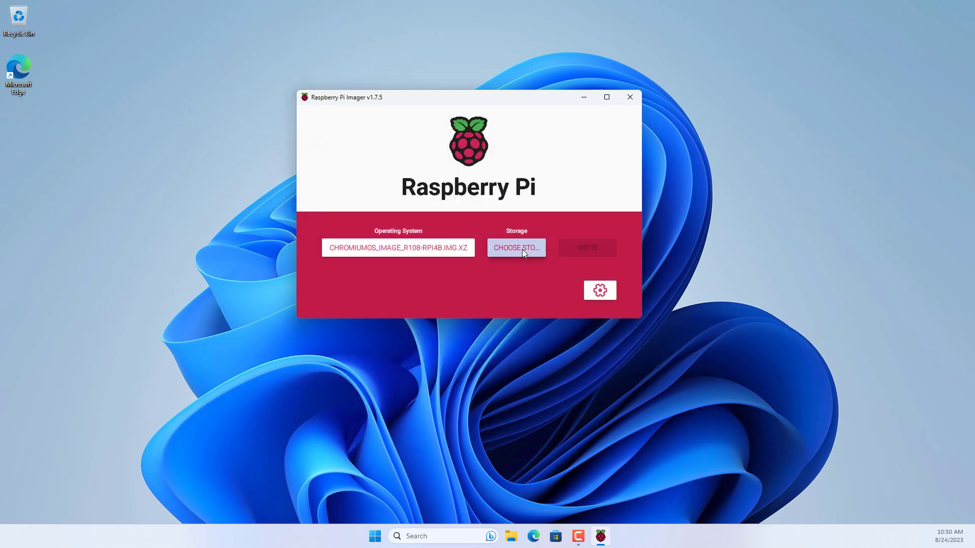
Target the 15.9 GB SDHC card and start writing, accepting that its data will be erased.
{"action": "left_click", "coordinate": [516, 248]}
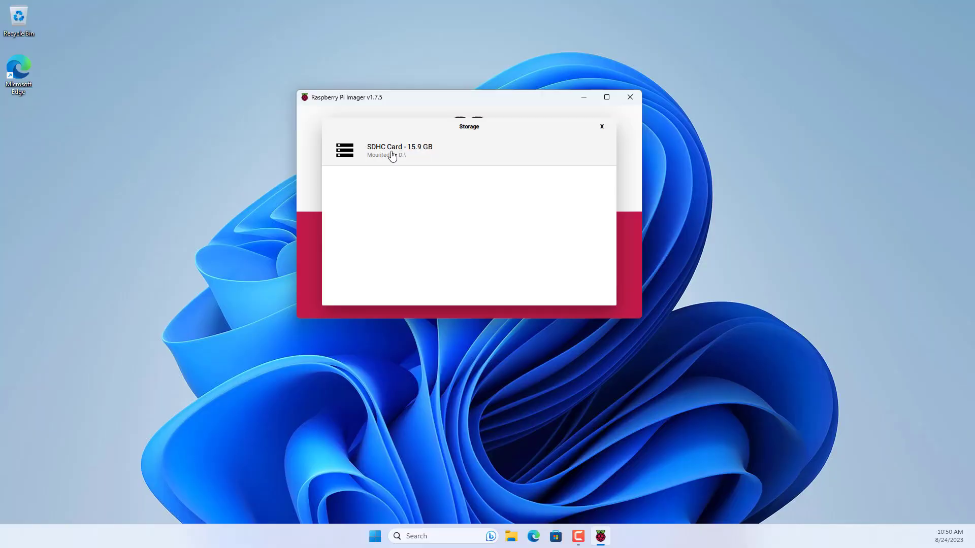
{"action": "left_click", "coordinate": [399, 150]}
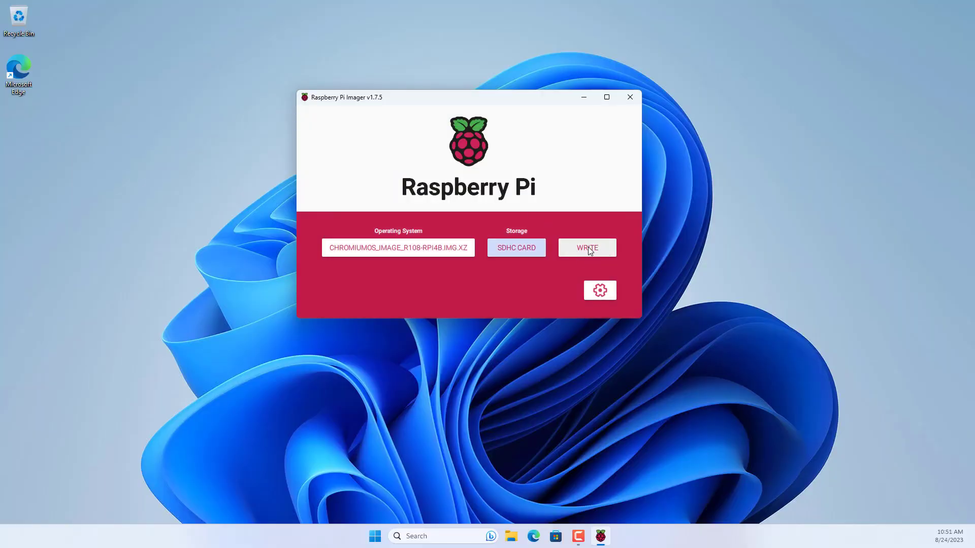
{"action": "left_click", "coordinate": [585, 247]}
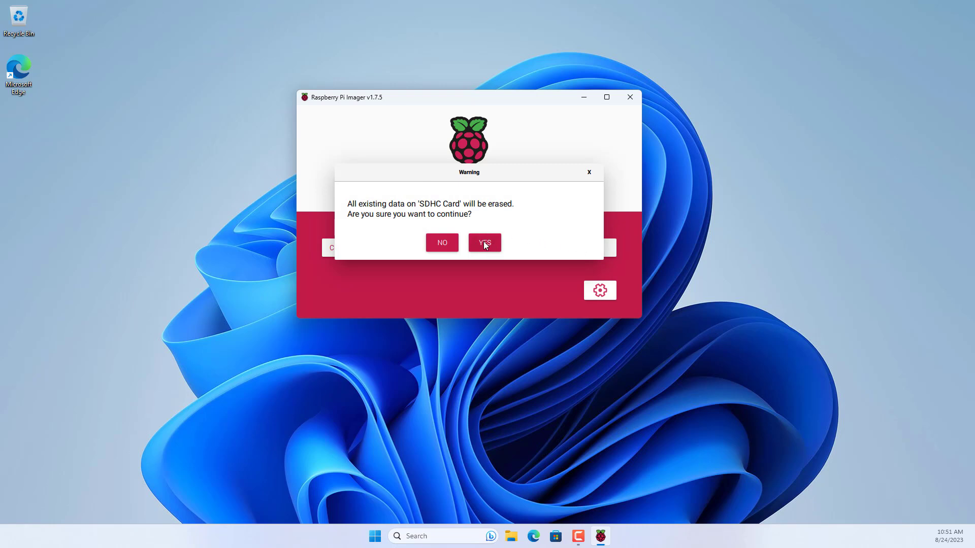
{"action": "left_click", "coordinate": [484, 242]}
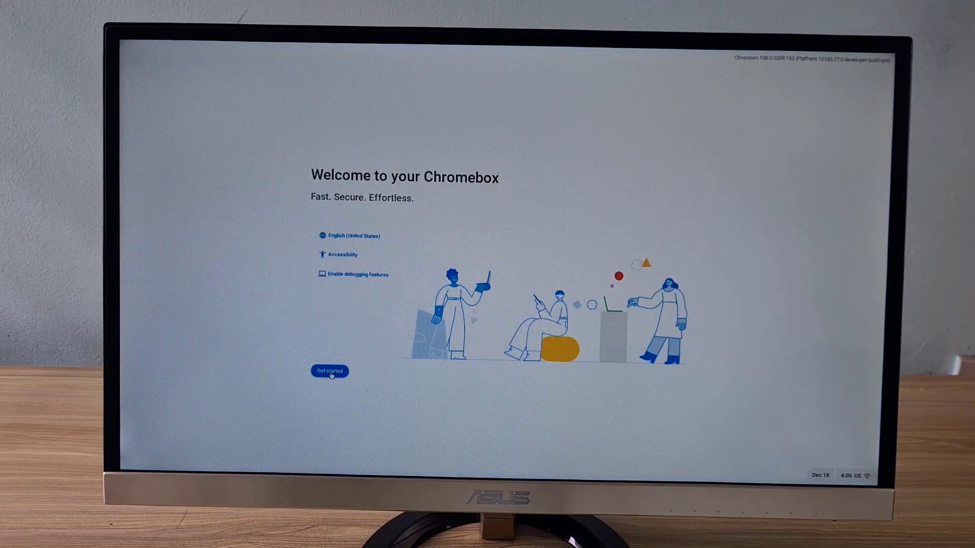
Start Chromebox setup, connect to the NETVN Wi-Fi with its password and continue to sign-in.
{"action": "left_click", "coordinate": [328, 371]}
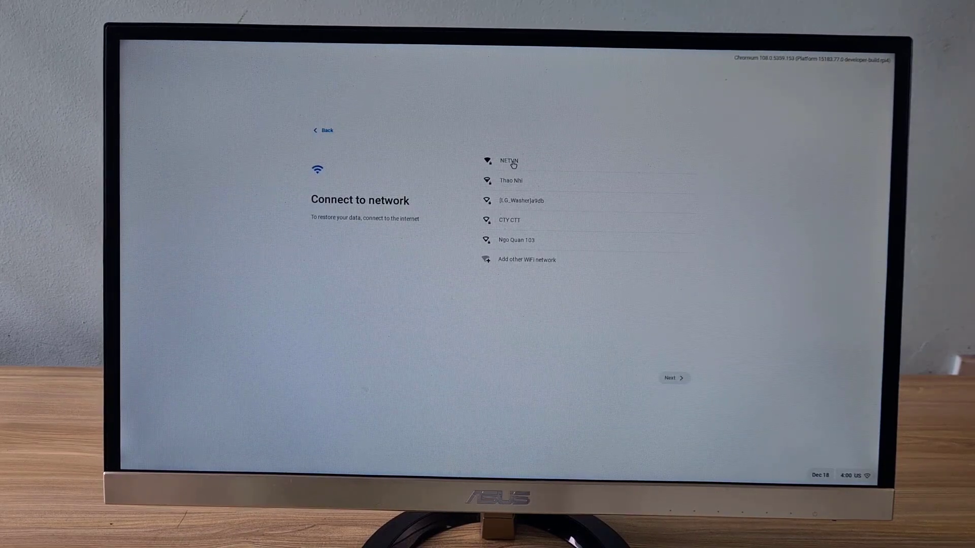
{"action": "left_click", "coordinate": [509, 160]}
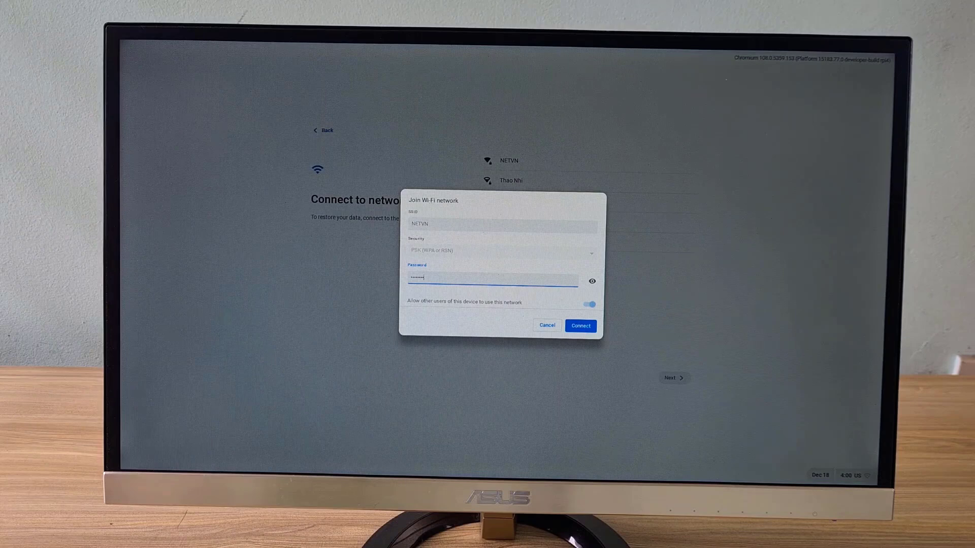
{"action": "left_click", "coordinate": [580, 325]}
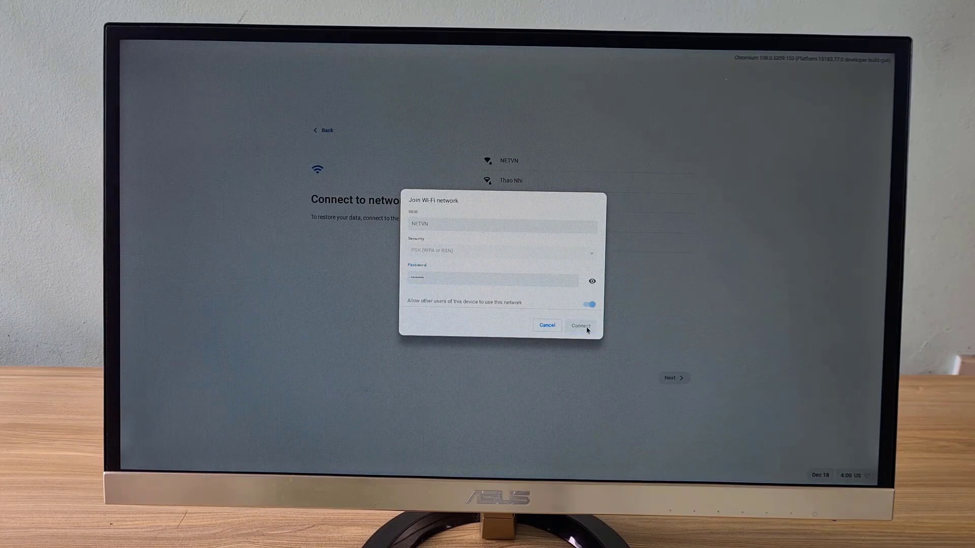
{"action": "left_click", "coordinate": [579, 325]}
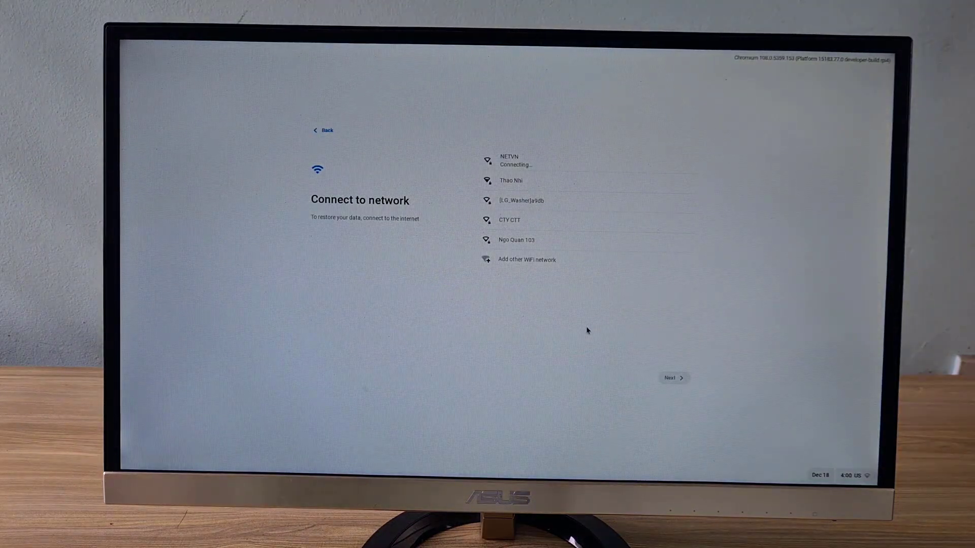
{"action": "left_click", "coordinate": [673, 377]}
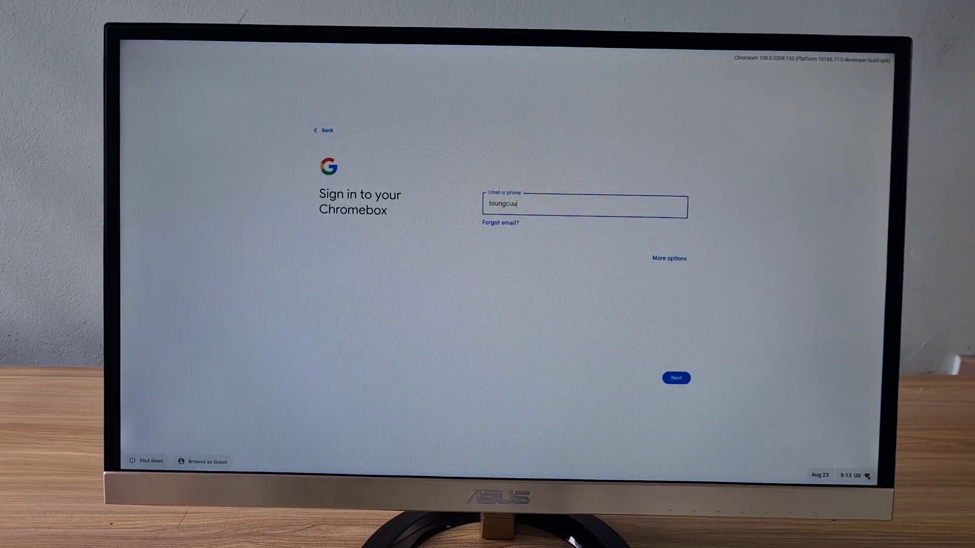
Submit the Google account email and password, then continue past the Choose your PIN step.
{"action": "left_click", "coordinate": [676, 378]}
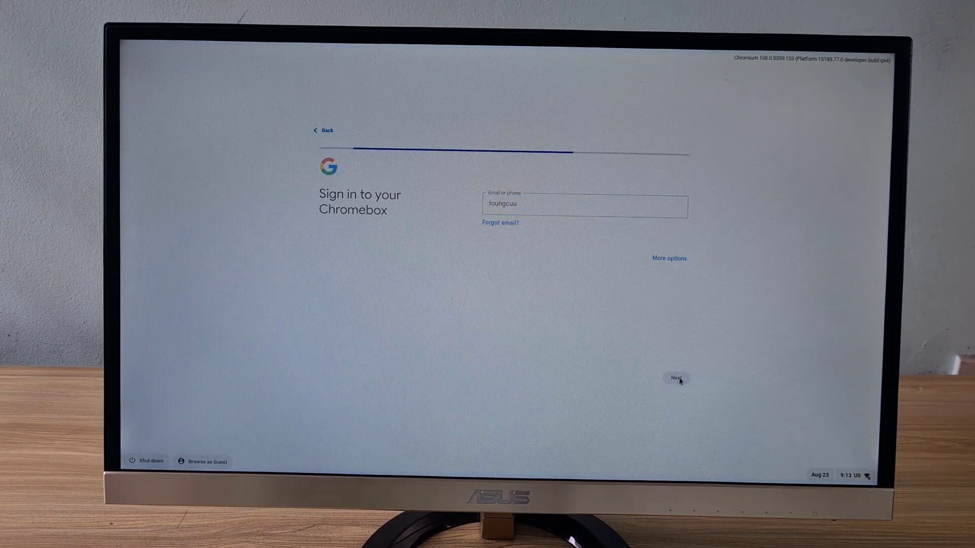
{"action": "left_click", "coordinate": [676, 378]}
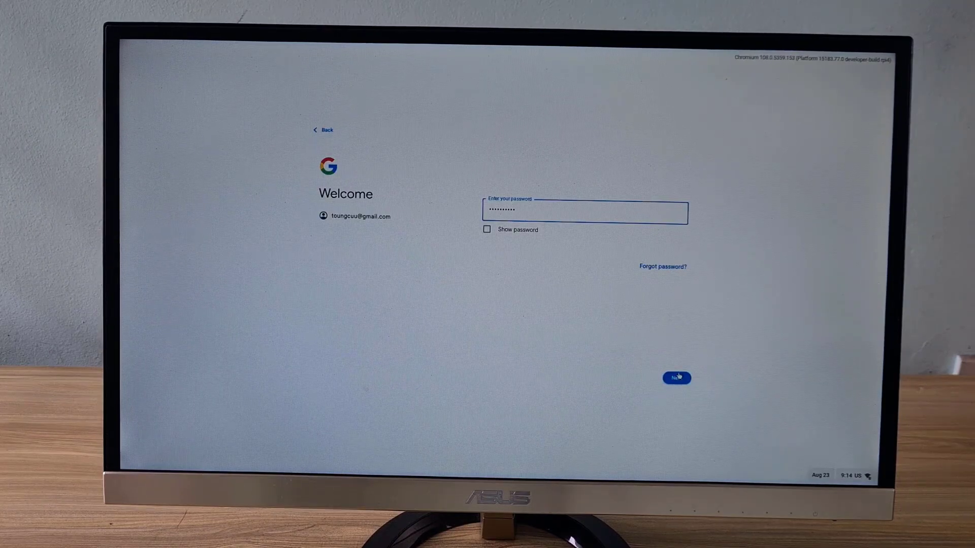
{"action": "left_click", "coordinate": [676, 378]}
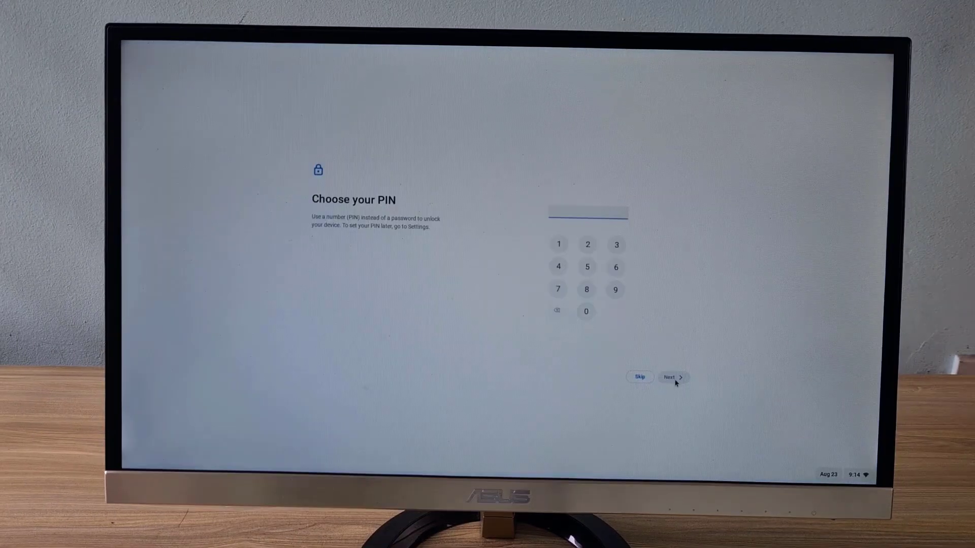
{"action": "left_click", "coordinate": [673, 378]}
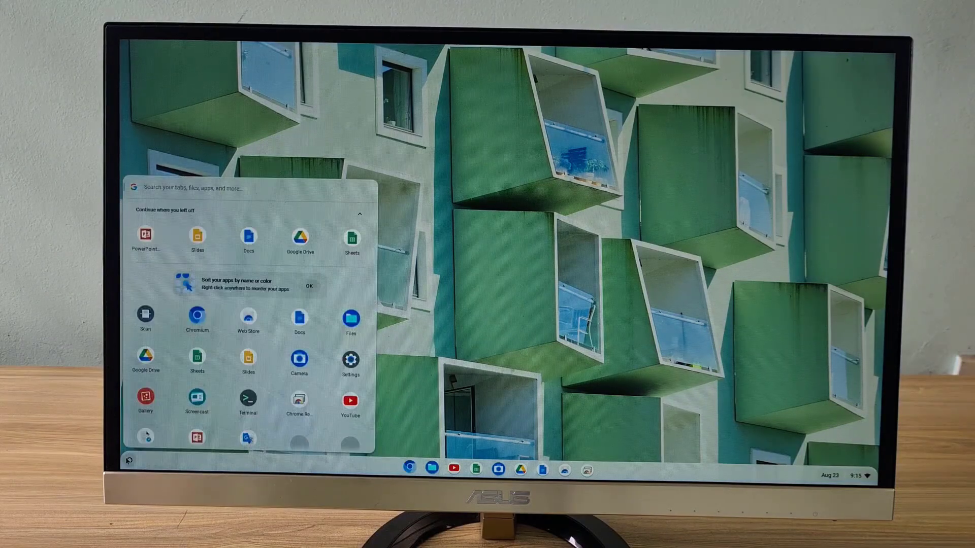
{"action": "mouse_move", "coordinate": [291, 265]}
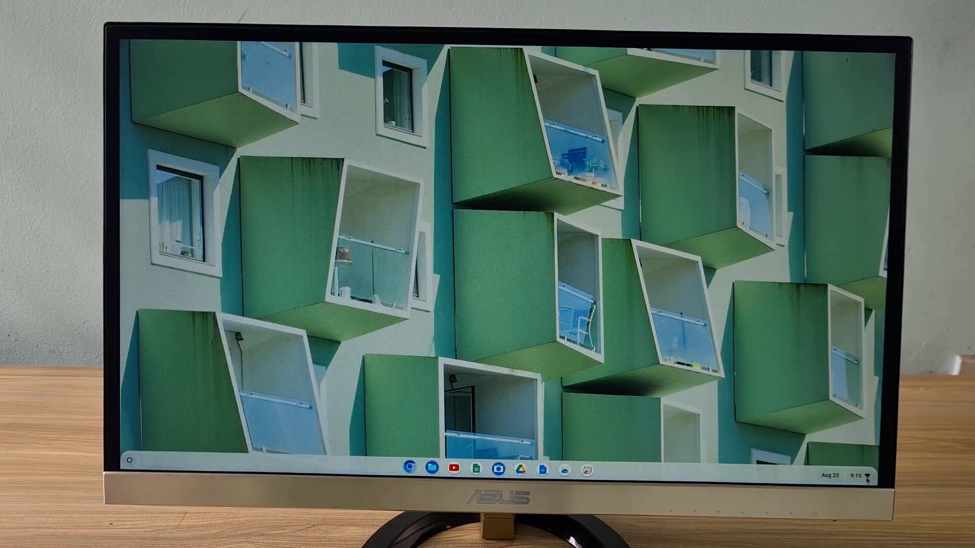
Launch Chromium from the shelf and search YouTube for netvn to show the NETVN82 channel.
{"action": "left_click", "coordinate": [854, 475]}
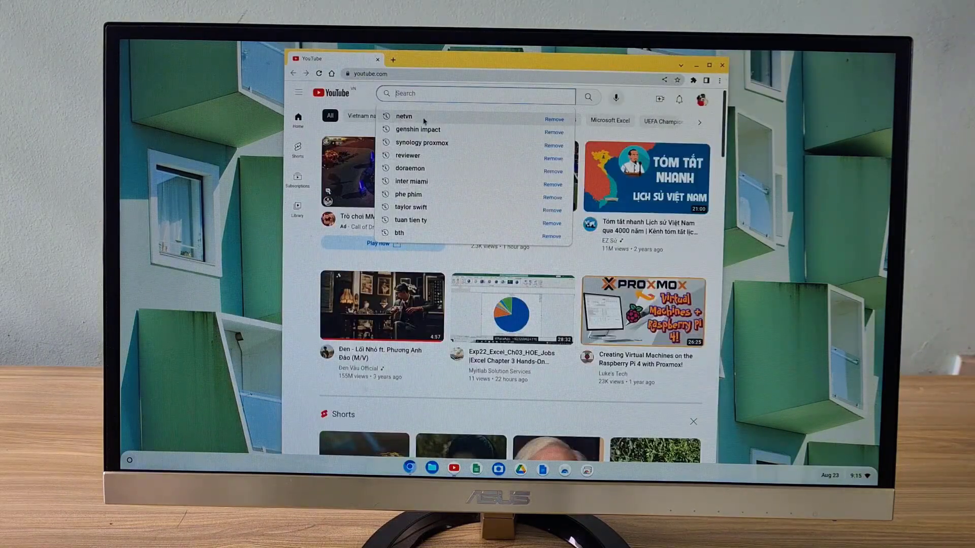
{"action": "left_click", "coordinate": [403, 116]}
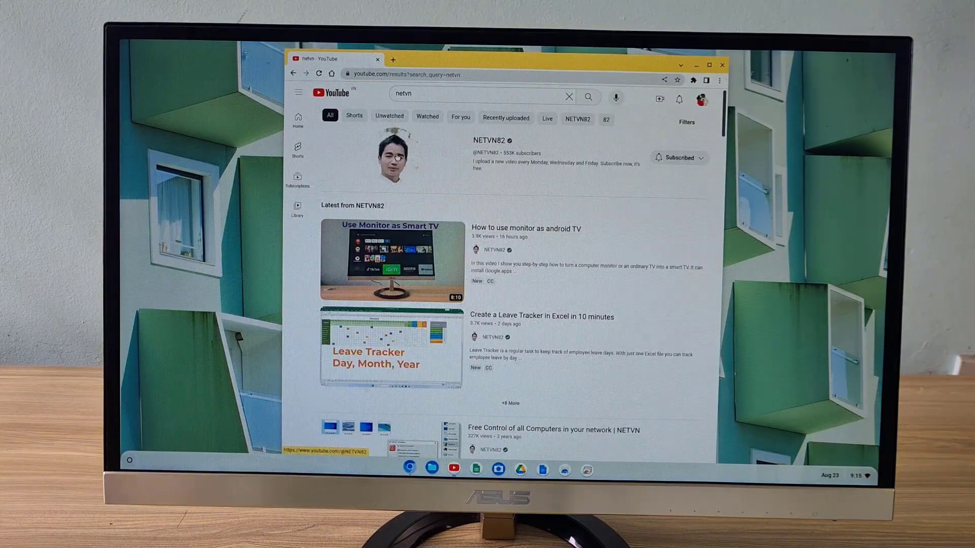